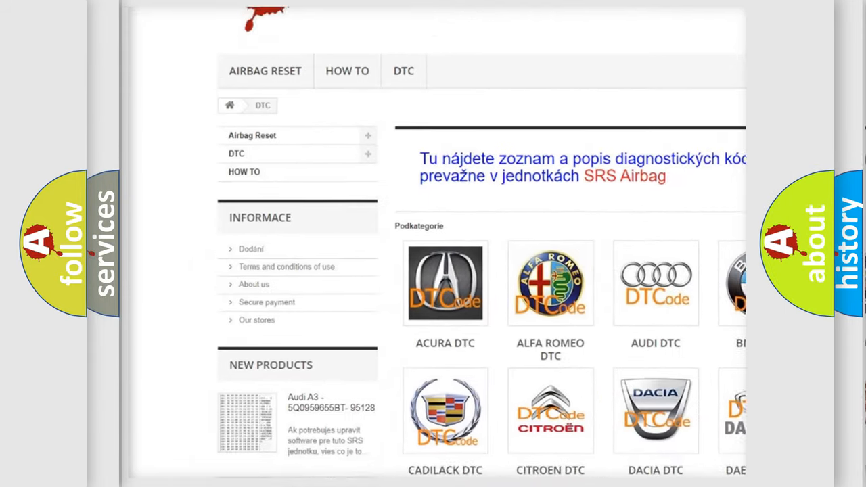
scroll(down, 3)
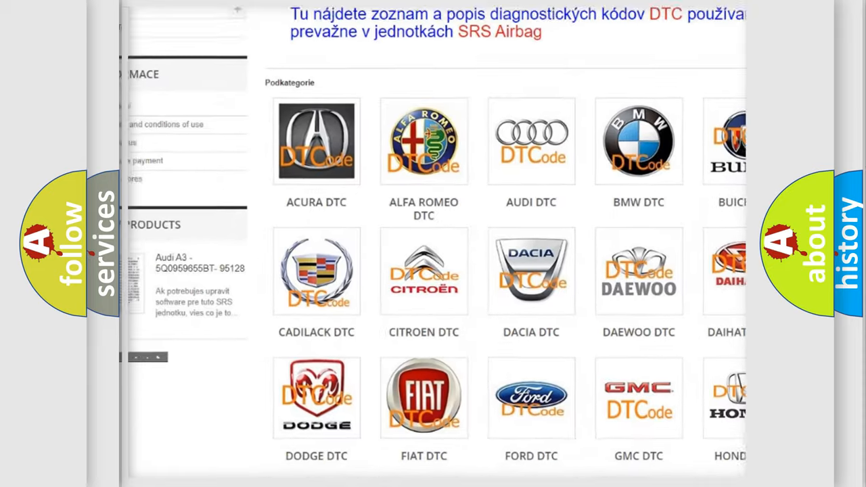
scroll(down, 3)
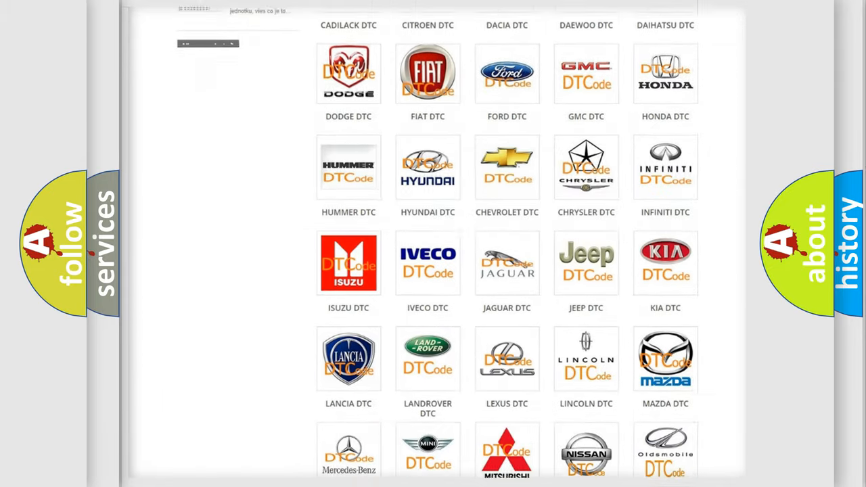
scroll(down, 3)
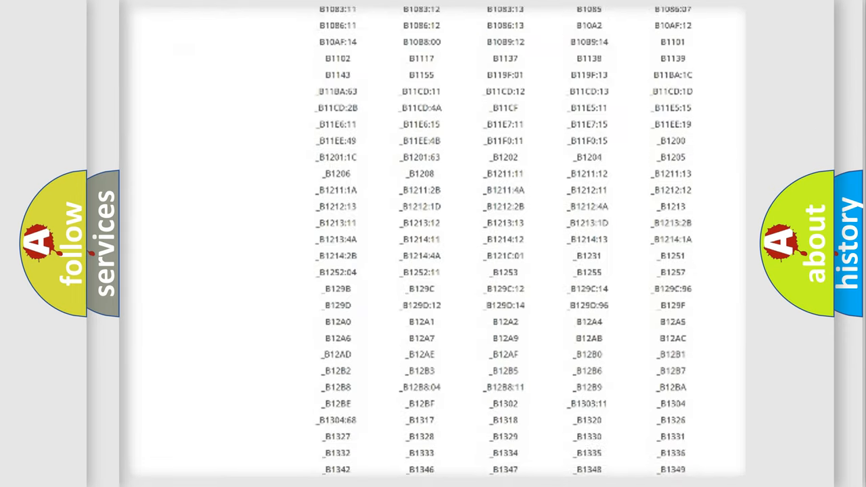
scroll(down, 3)
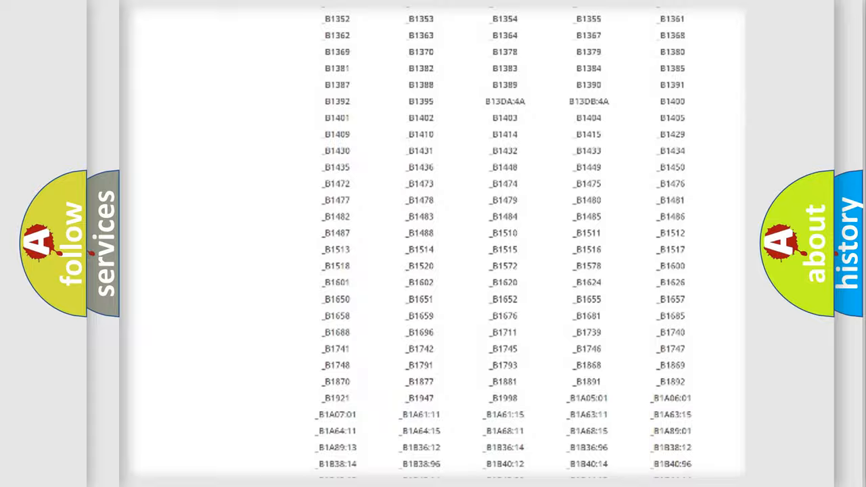